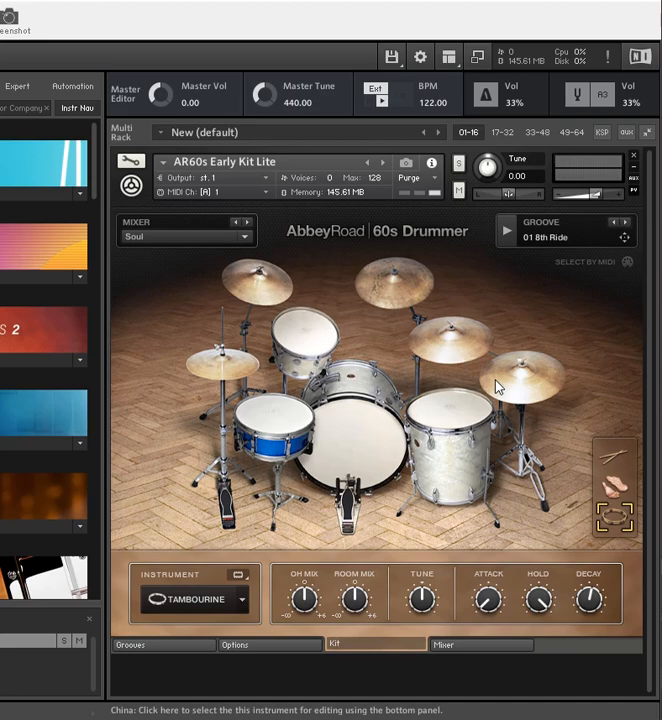
mouse_move(499, 387)
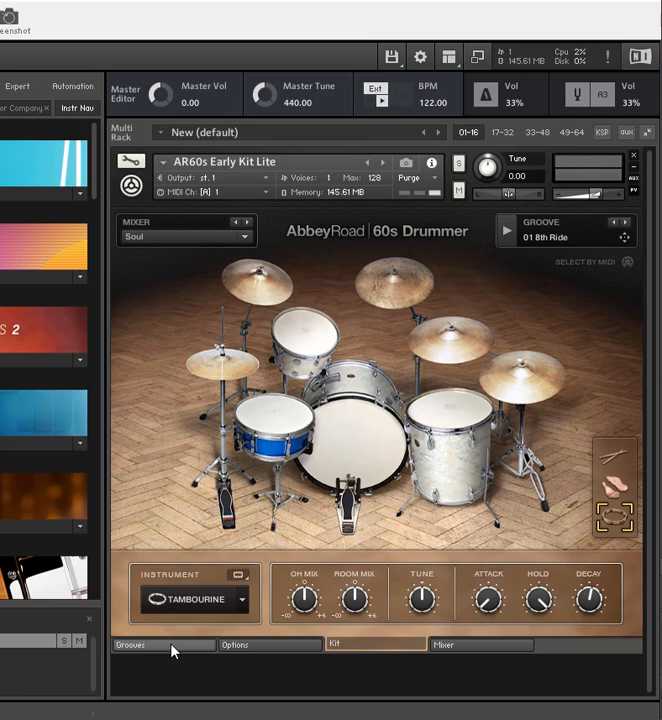
Load the 01 8th Toms groove from Jazz > 03 Gipsy 218BPM Triplets in Kontakt
left_click(131, 644)
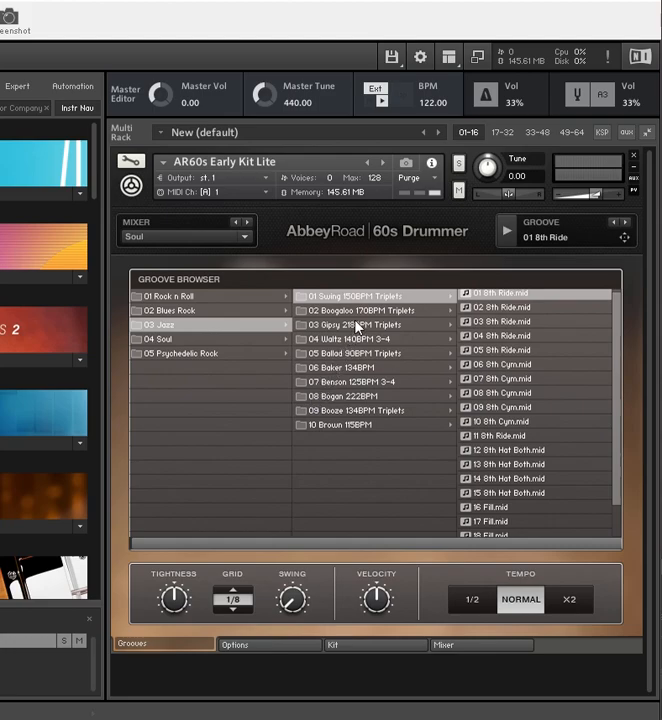
left_click(360, 324)
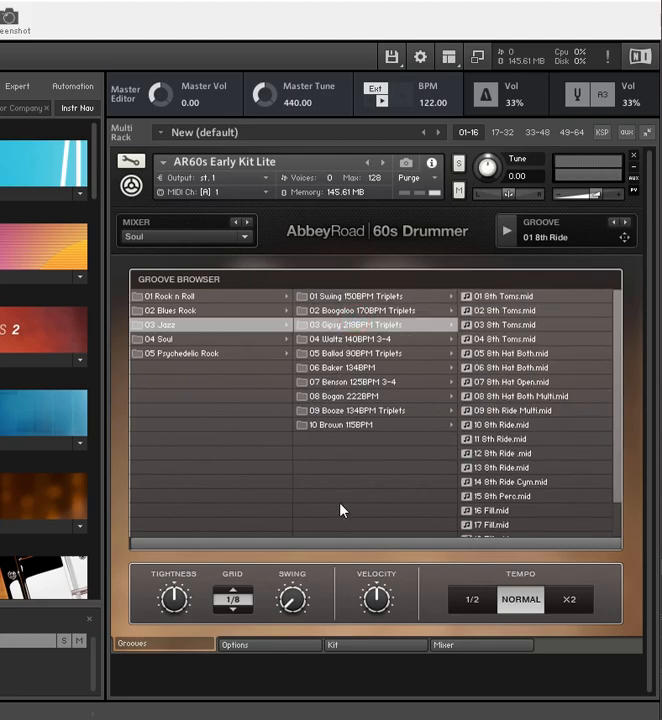
mouse_move(505, 305)
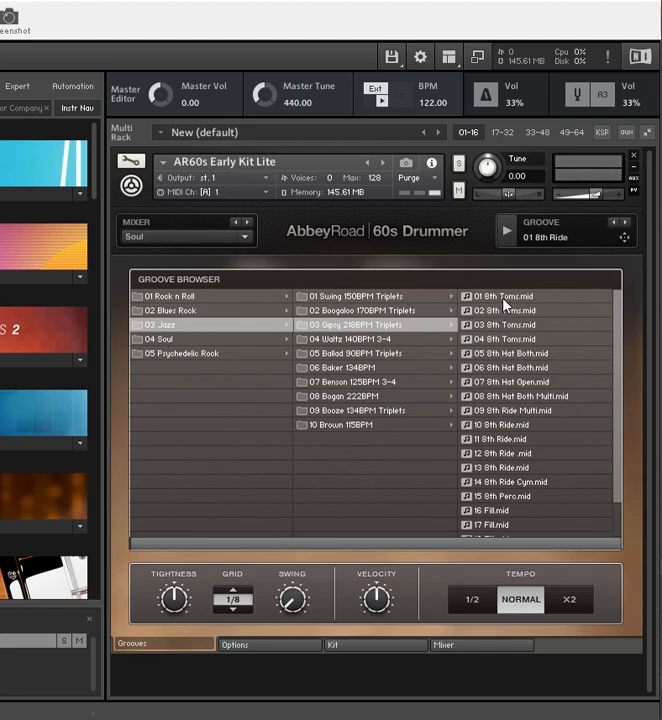
left_click(500, 296)
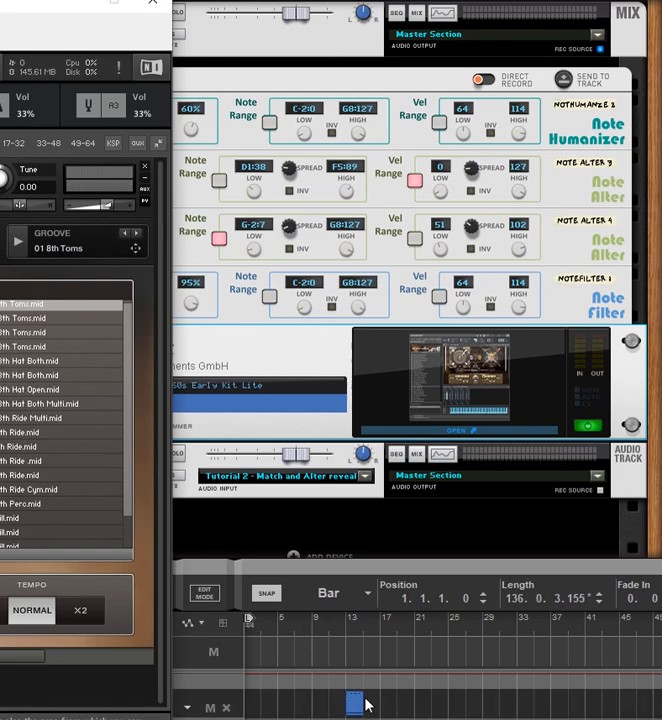
Select the drum groove clips on the sequencer track and join them
left_click_drag(352, 703, 358, 703)
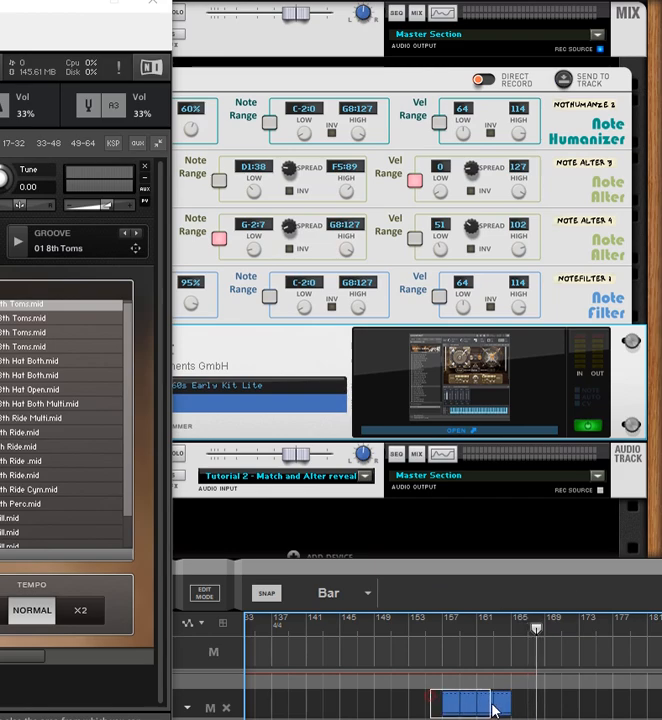
left_click(475, 703)
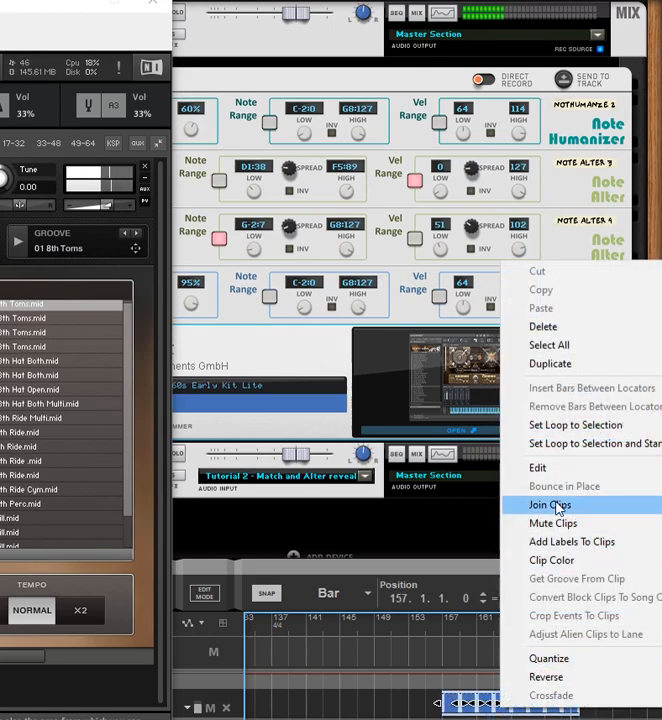
left_click(550, 504)
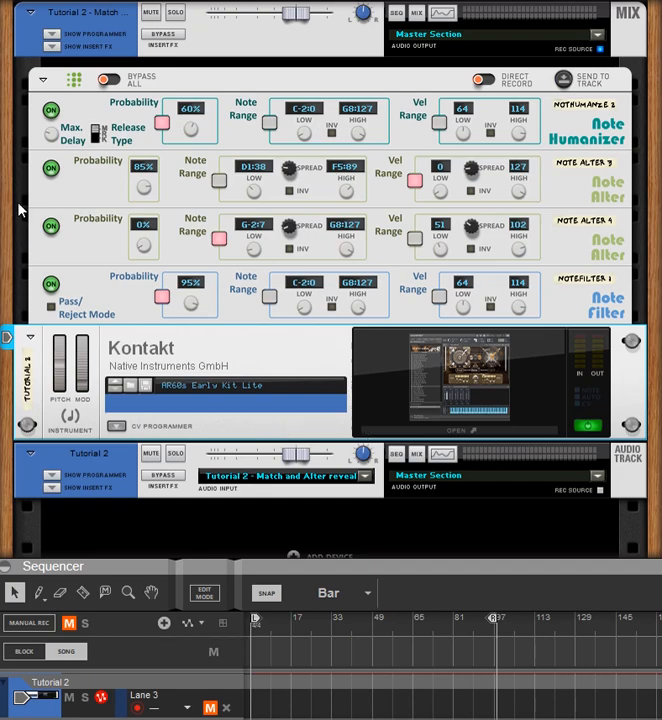
Switch off Note Alter 3 and Note Alter 4, leaving Note Humanizer active
left_click(51, 169)
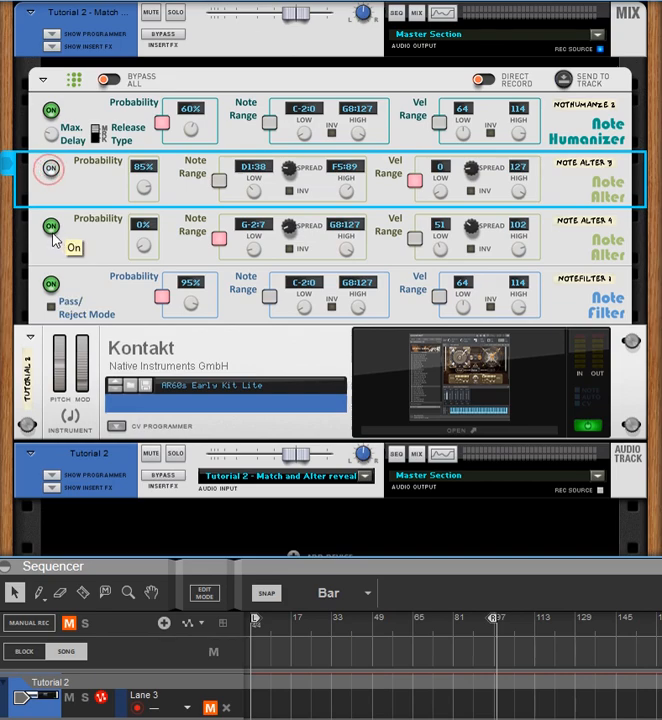
left_click(617, 280)
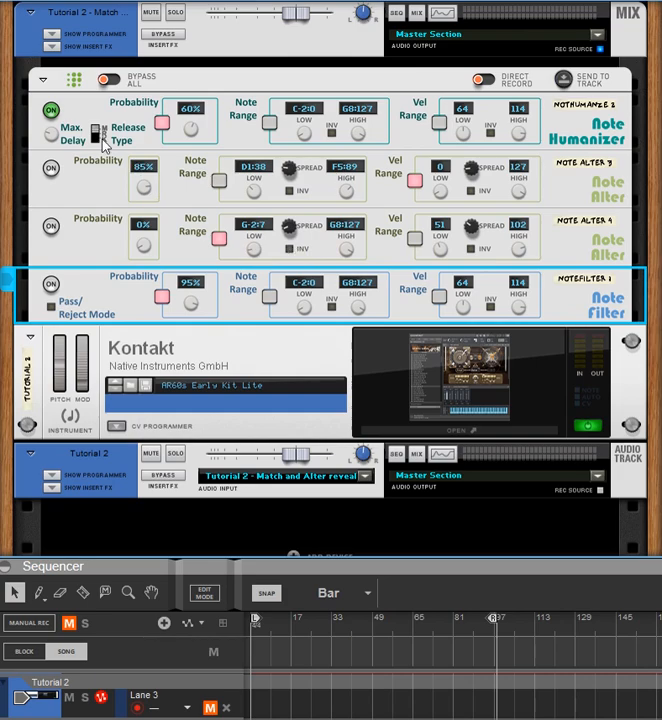
mouse_move(97, 133)
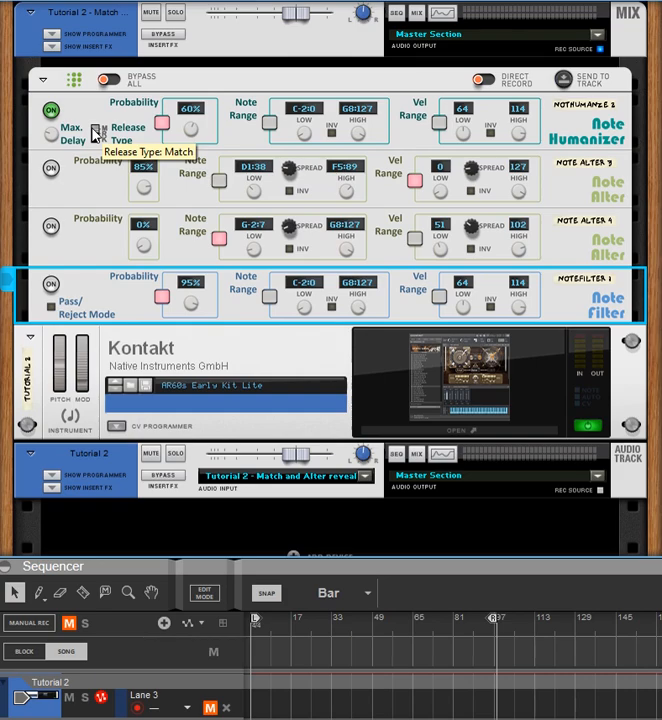
mouse_move(111, 186)
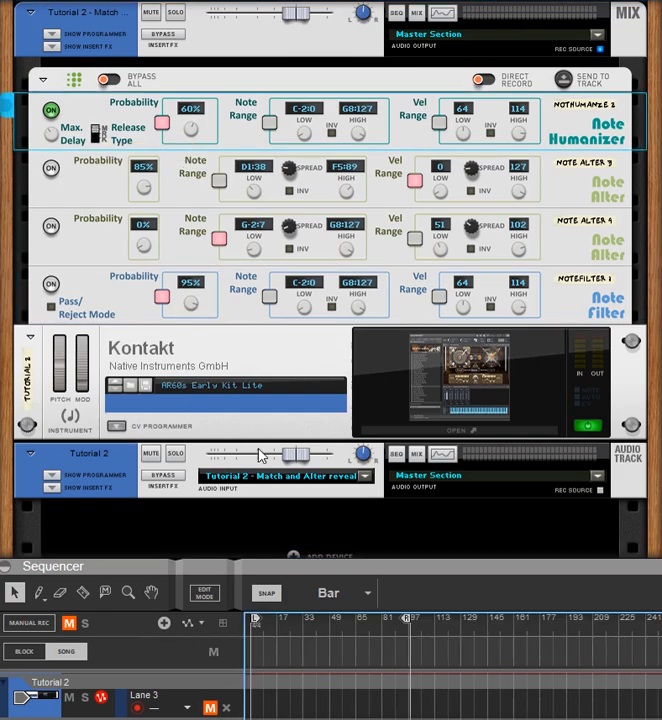
mouse_move(95, 110)
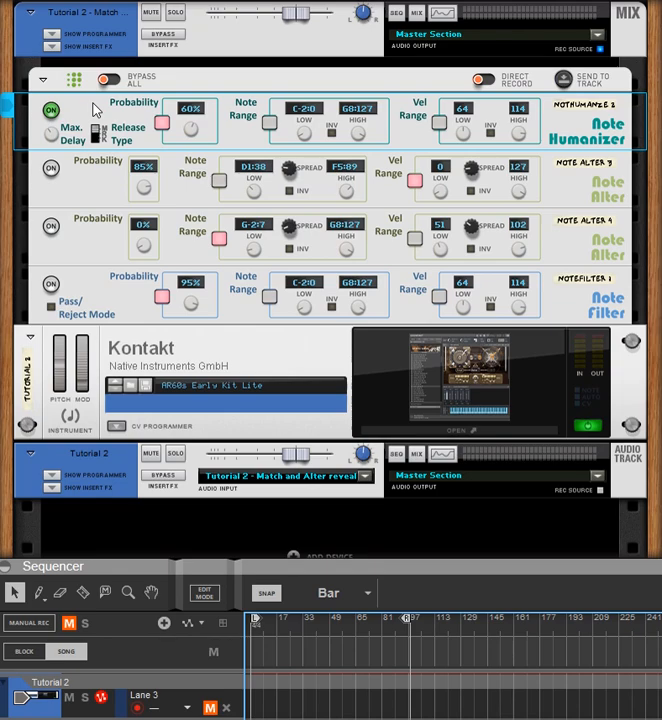
mouse_move(52, 142)
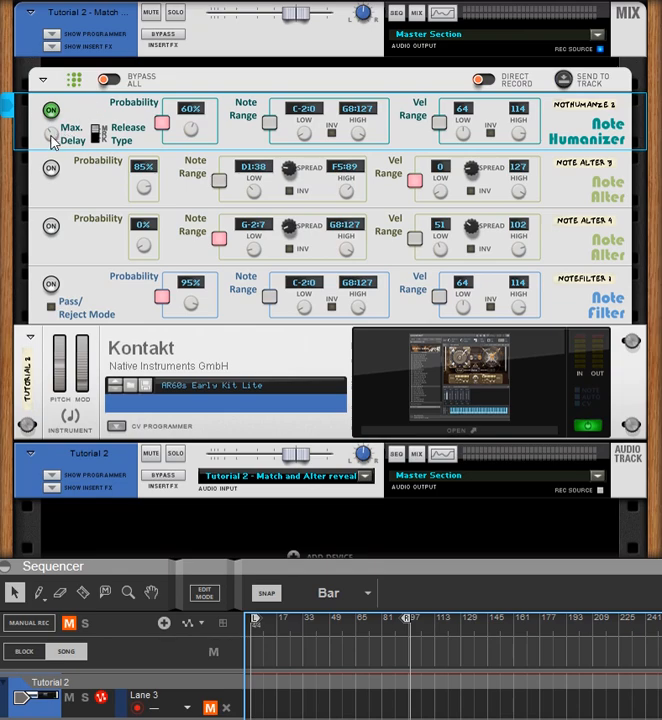
mouse_move(50, 135)
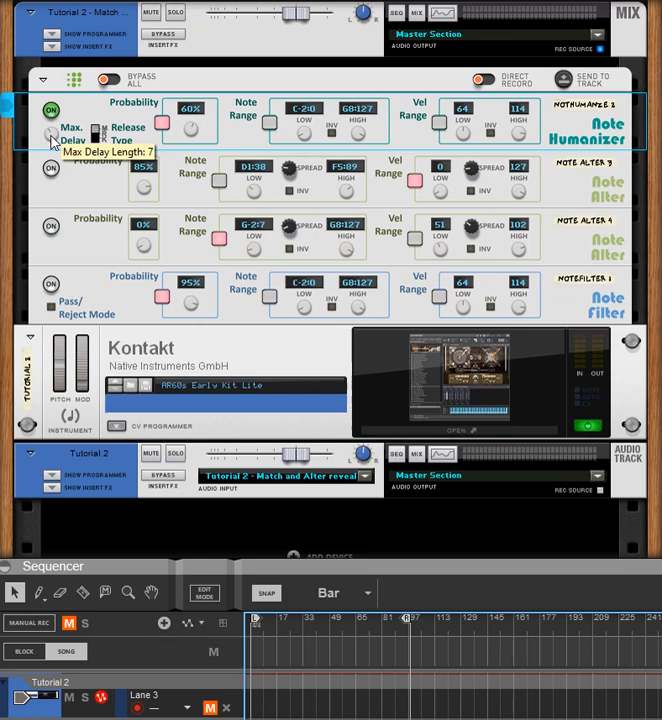
mouse_move(645, 195)
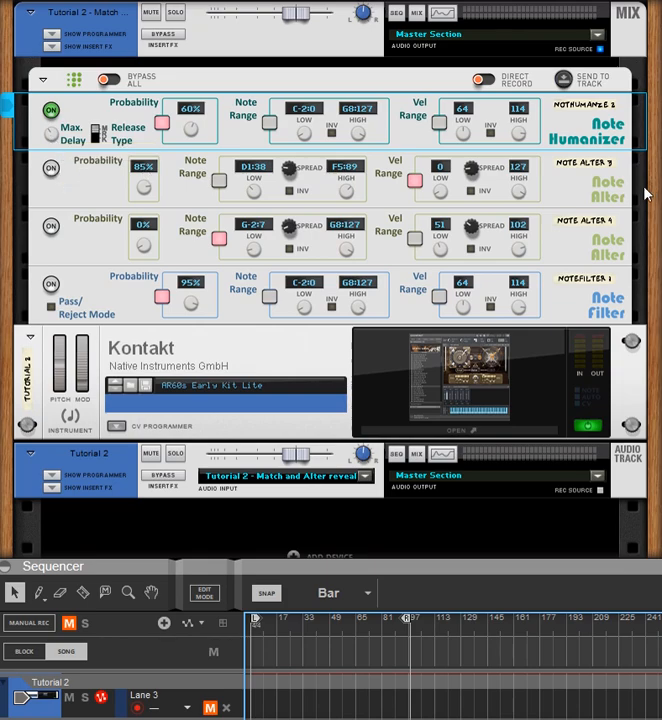
Re-enable Note Alter 3 so it runs alongside the Note Humanizer
left_click(51, 167)
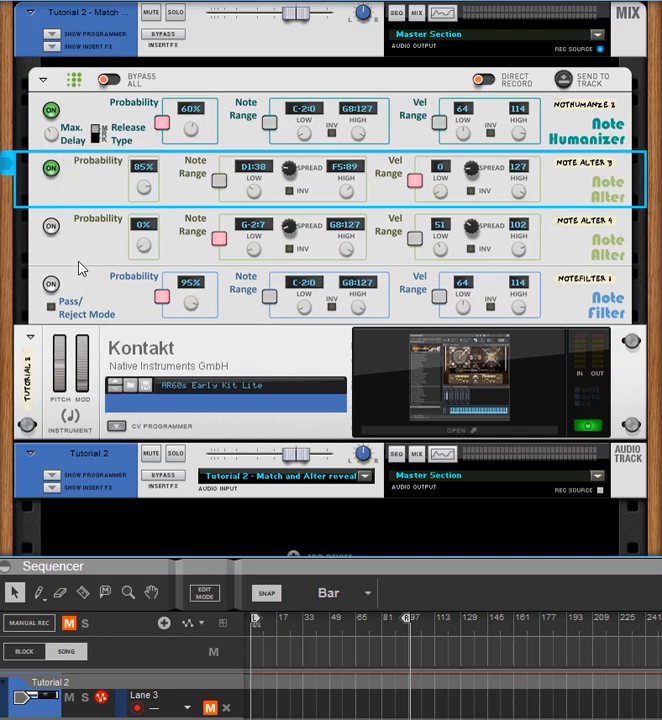
mouse_move(98, 287)
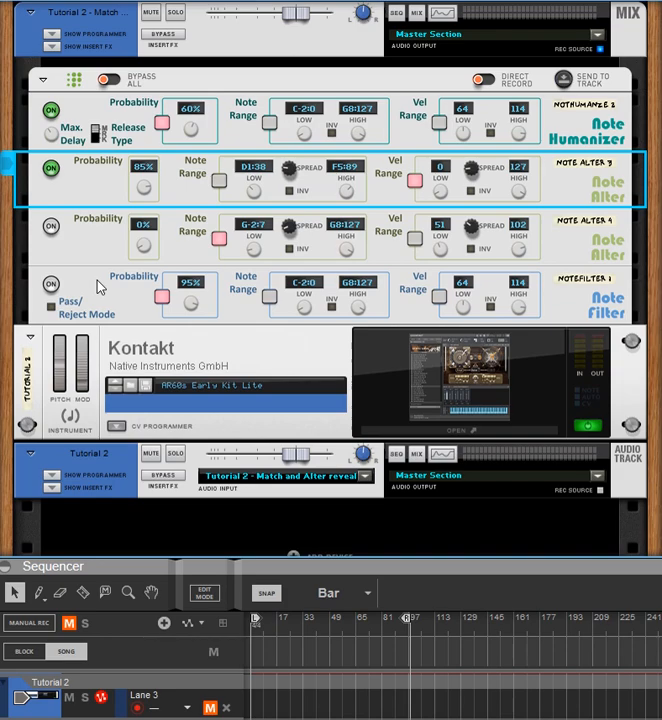
left_click(210, 707)
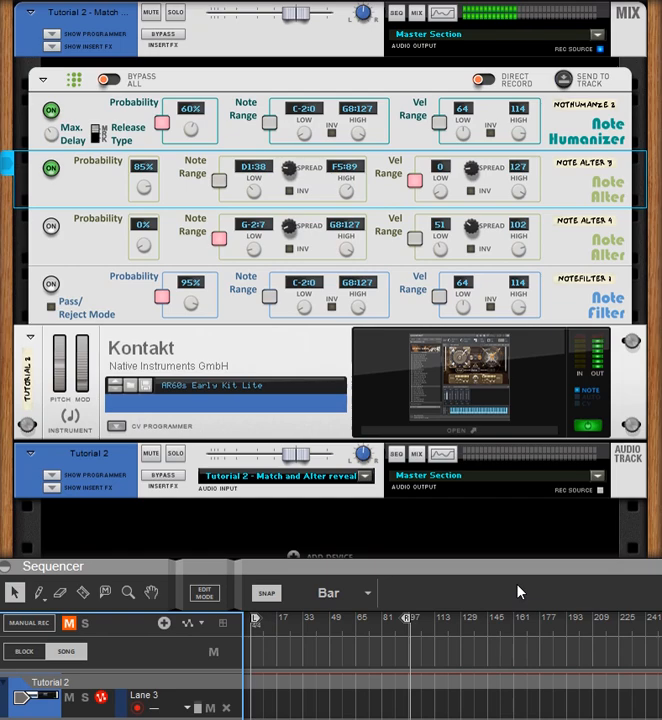
mouse_move(520, 590)
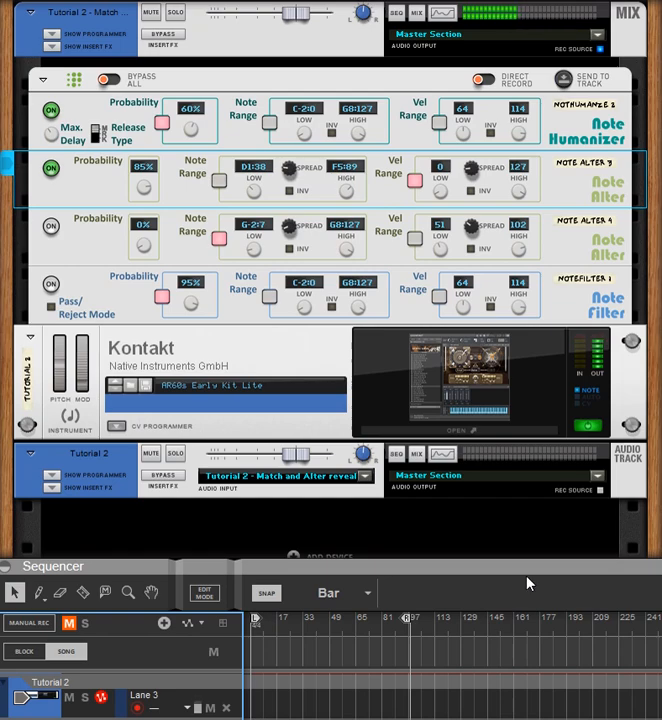
mouse_move(530, 583)
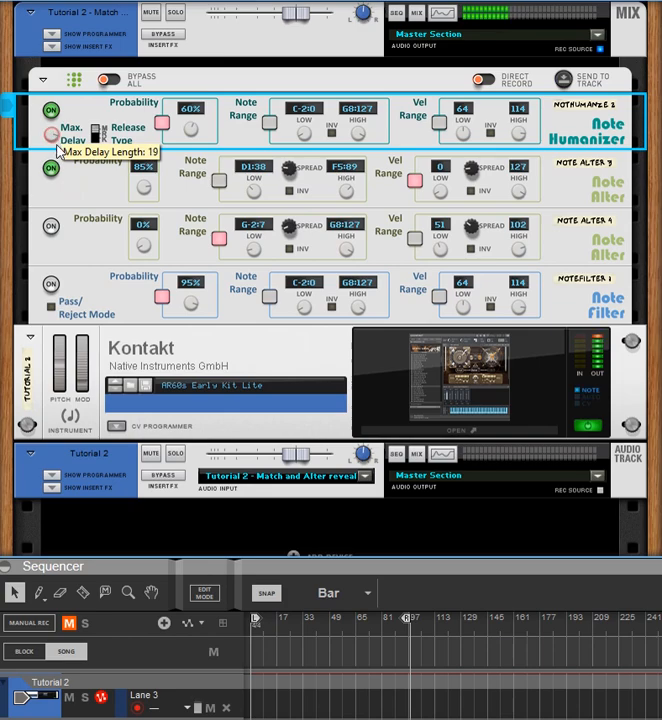
Lower the Note Humanizer's Max. Delay knob to a length of 3
left_click_drag(53, 135, 53, 155)
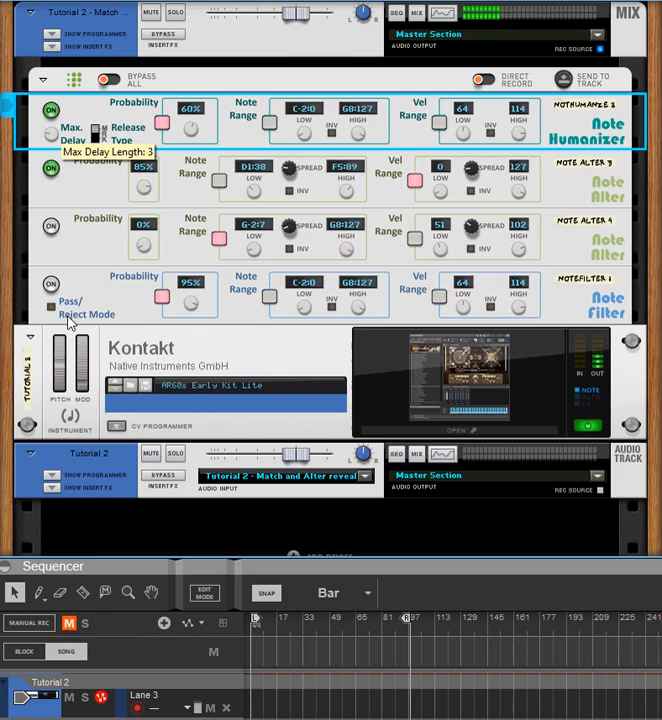
mouse_move(80, 115)
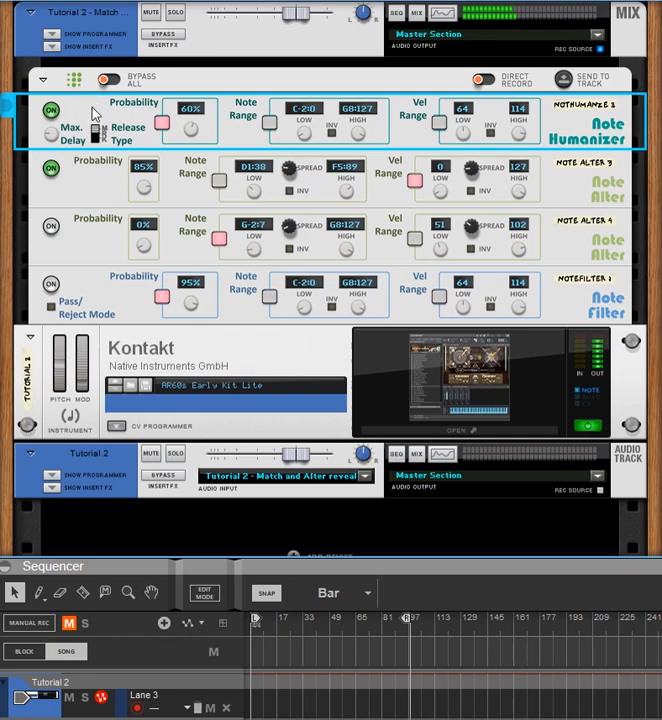
mouse_move(105, 196)
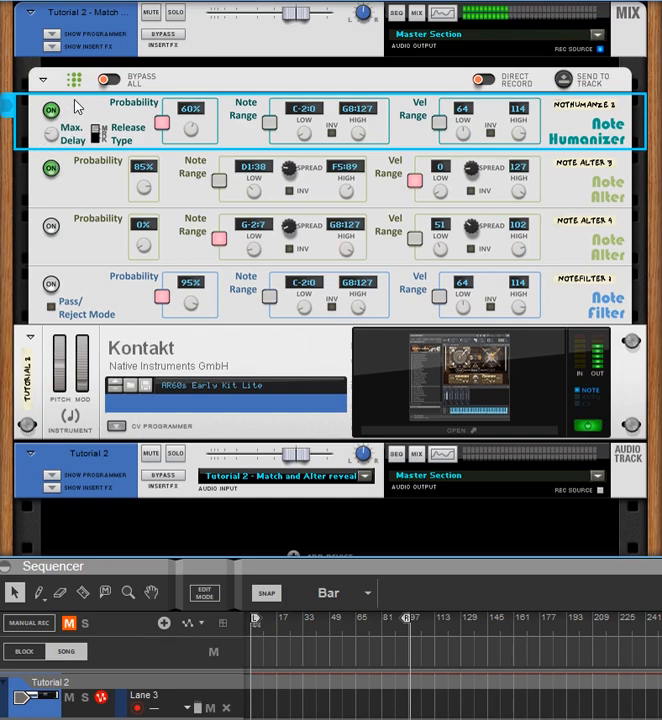
mouse_move(83, 225)
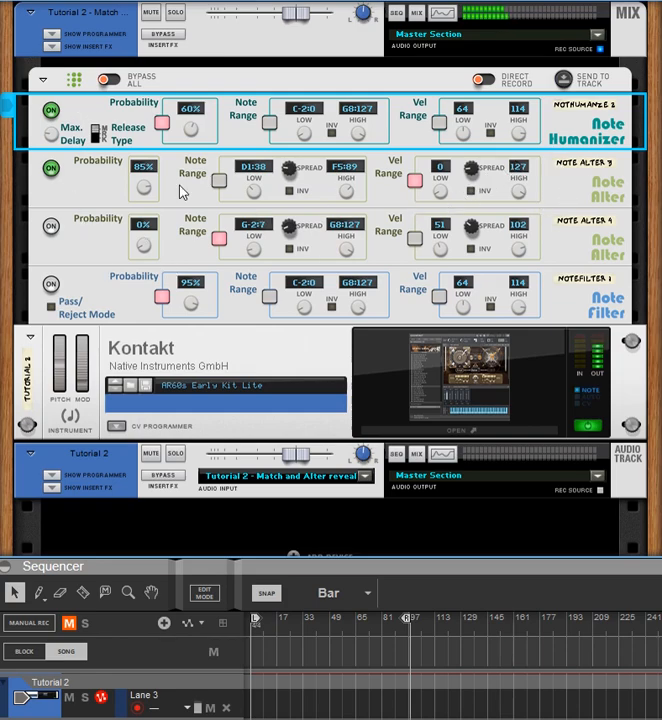
mouse_move(143, 188)
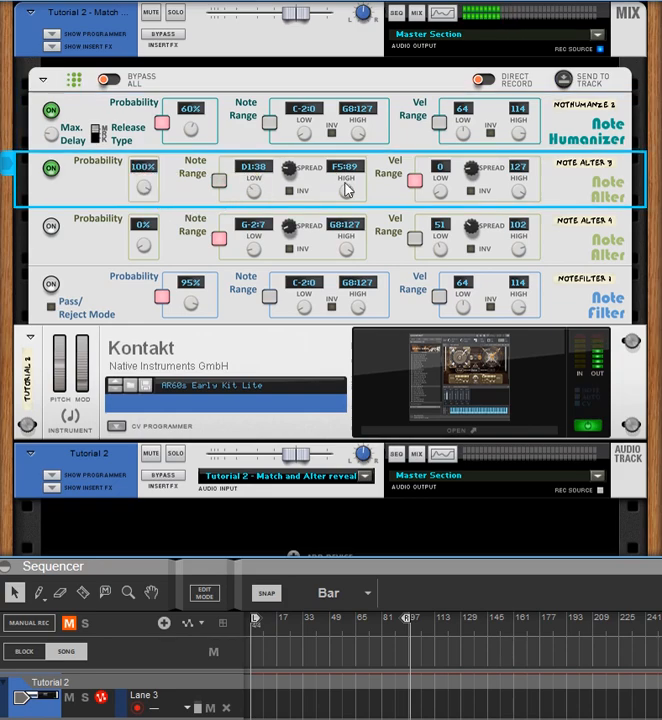
mouse_move(472, 168)
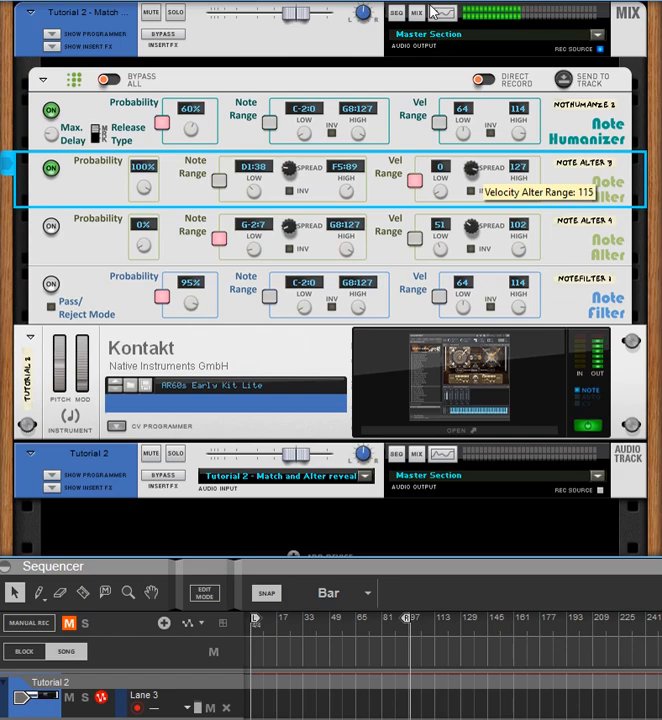
Adjust Note Alter 3's velocity range spread knob toward 52
left_click_drag(475, 175, 478, 168)
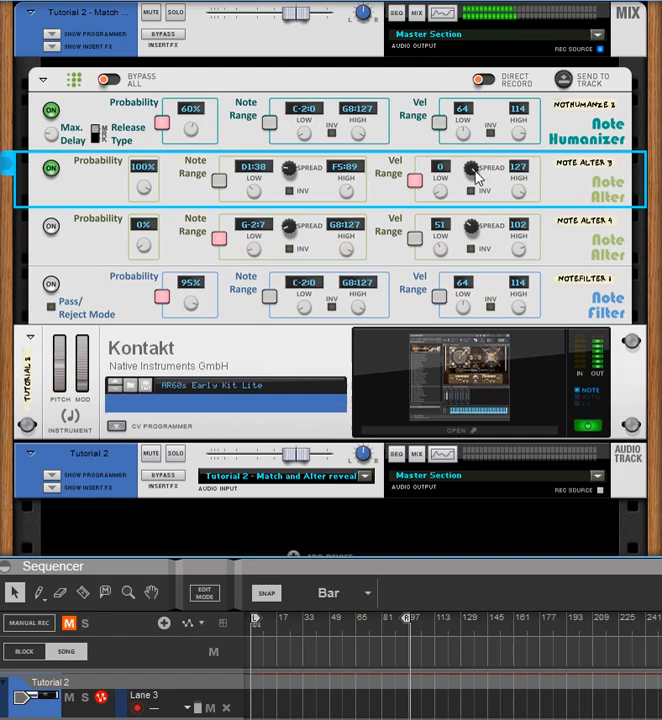
mouse_move(473, 175)
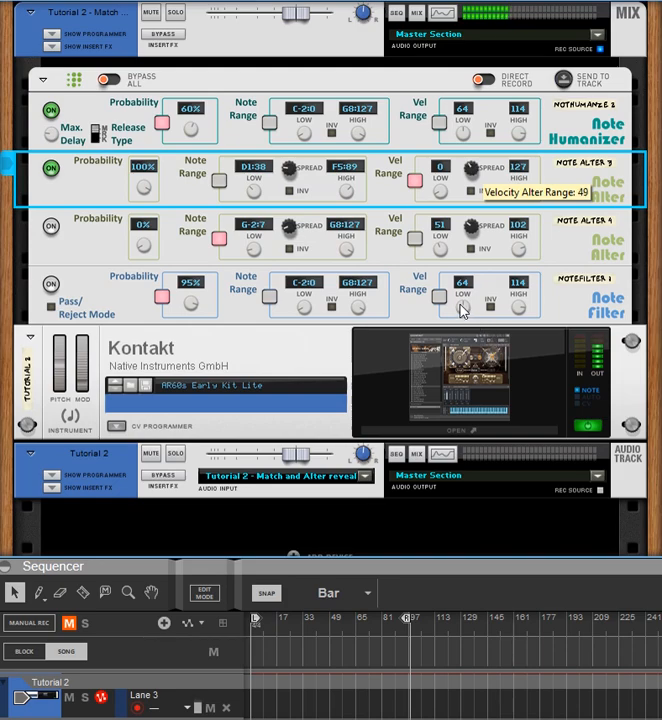
mouse_move(562, 196)
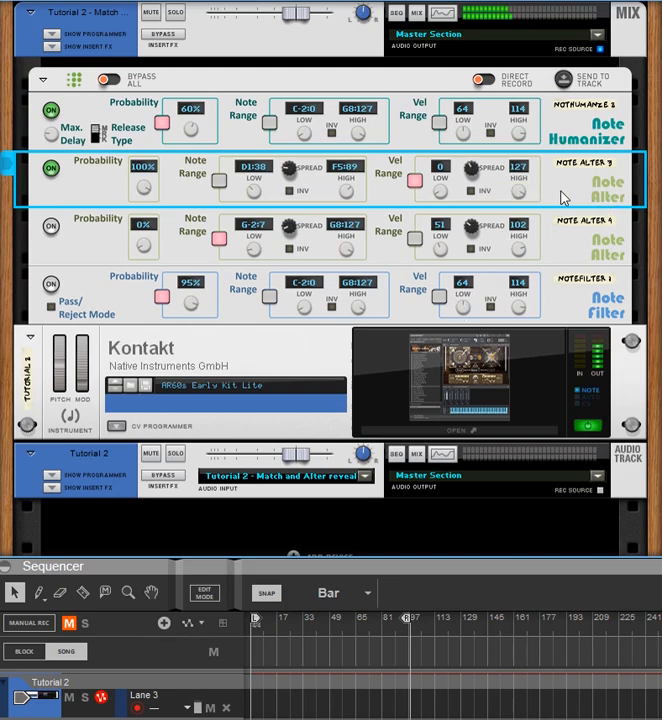
mouse_move(478, 177)
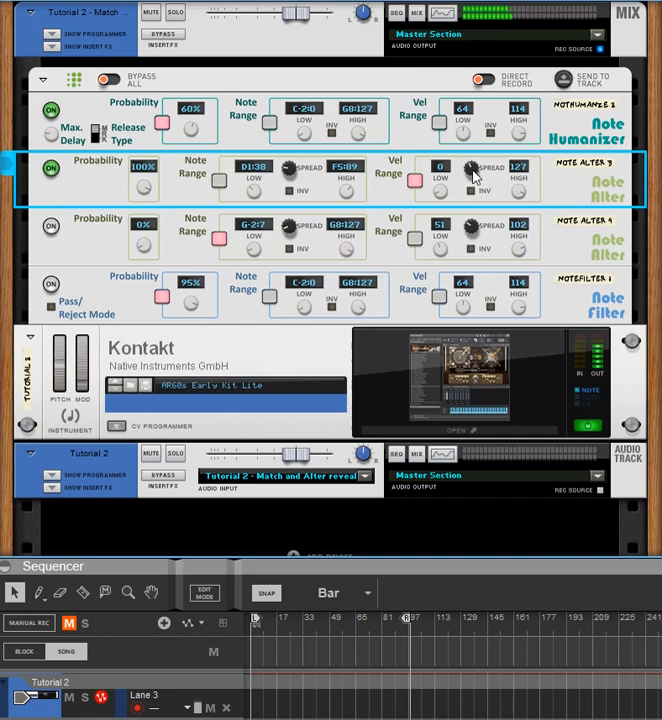
mouse_move(473, 170)
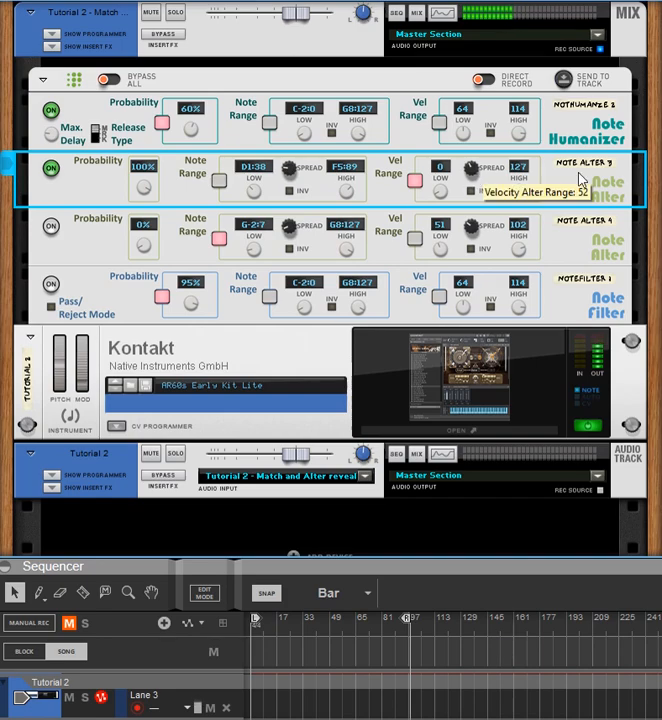
mouse_move(103, 252)
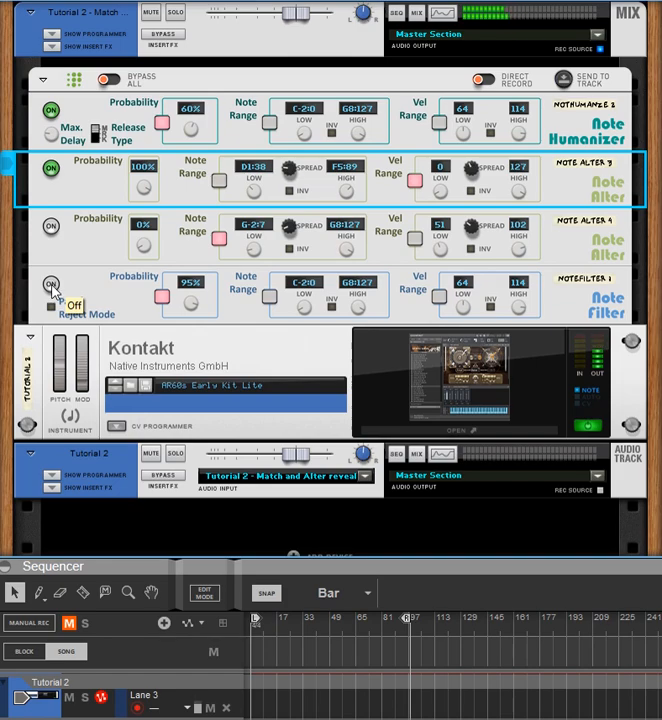
left_click(51, 285)
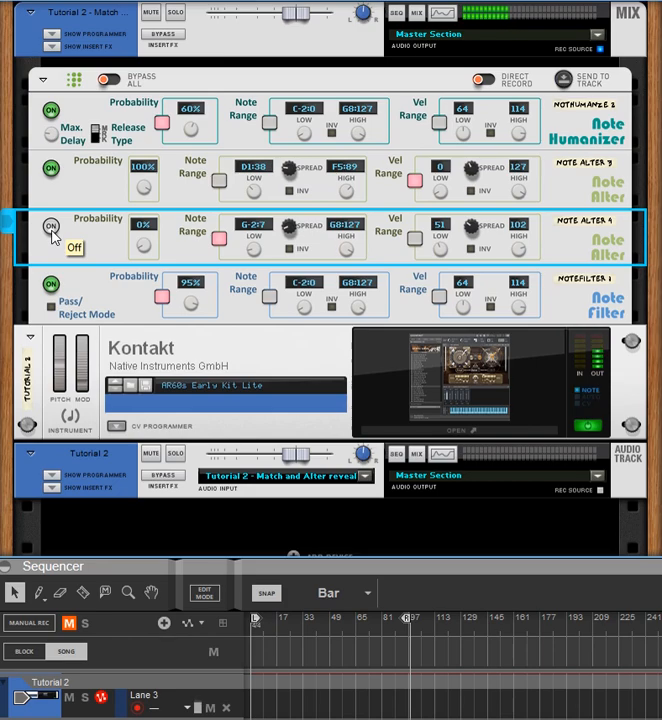
Switch on Note Alter 4 and raise its probability to 100%
left_click(51, 225)
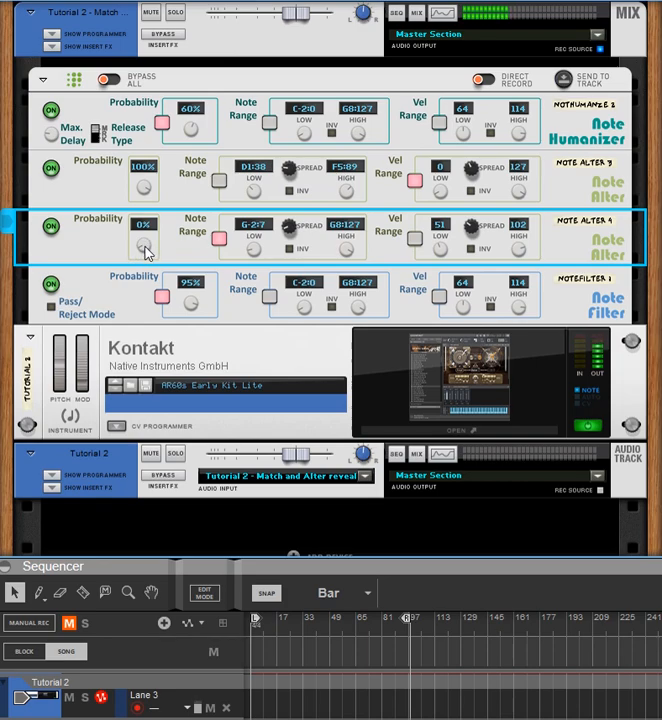
mouse_move(143, 242)
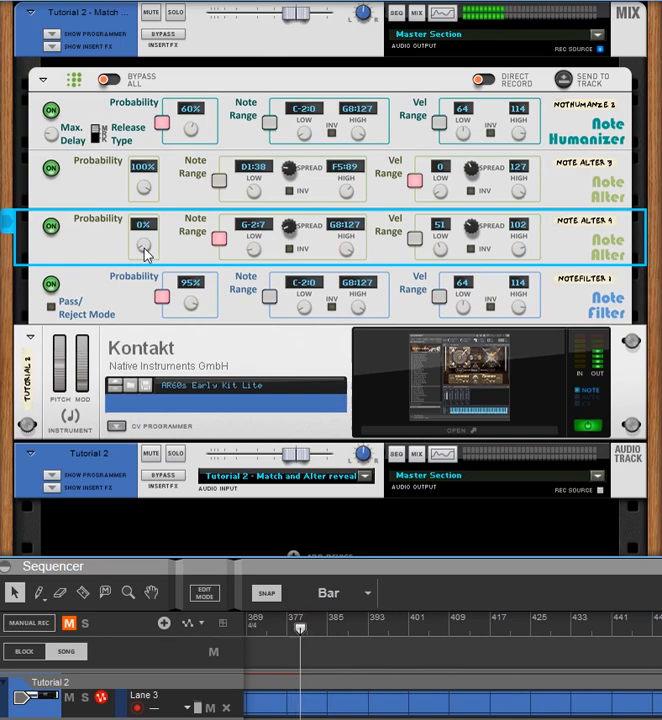
left_click_drag(143, 240, 143, 230)
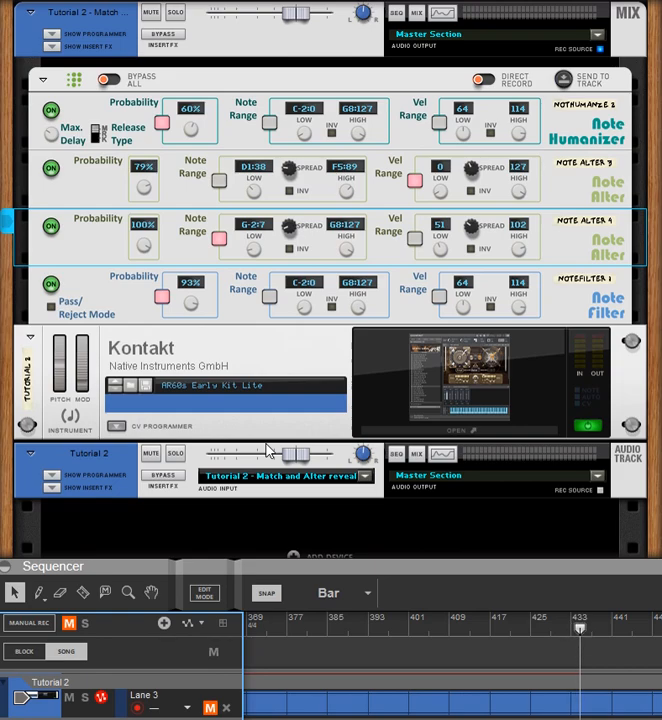
mouse_move(113, 194)
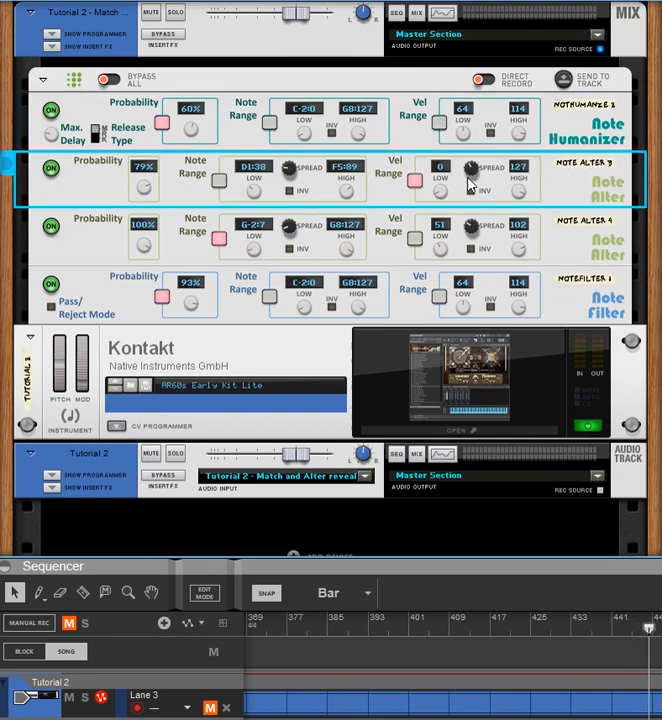
mouse_move(608, 190)
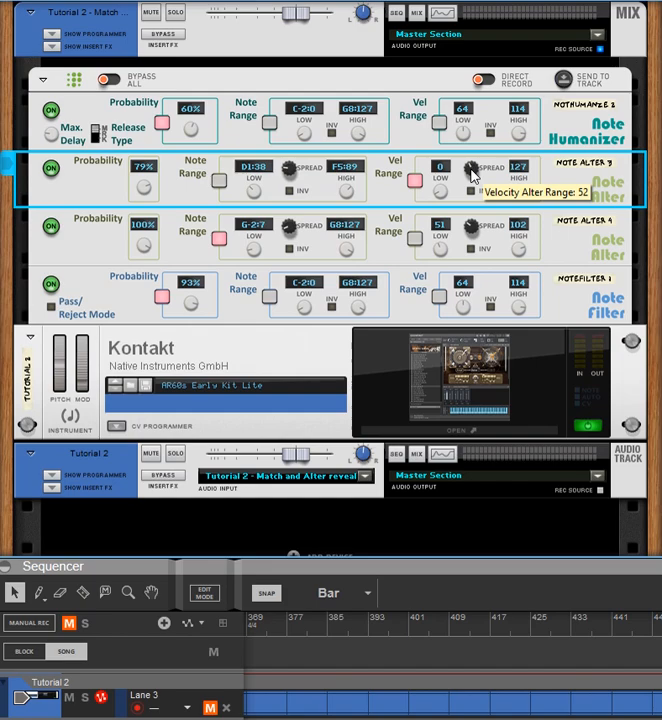
mouse_move(570, 298)
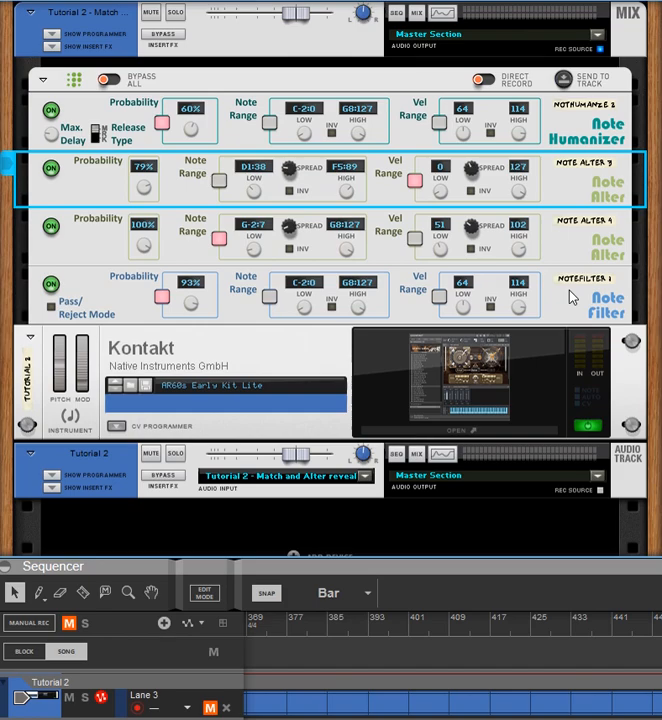
mouse_move(87, 248)
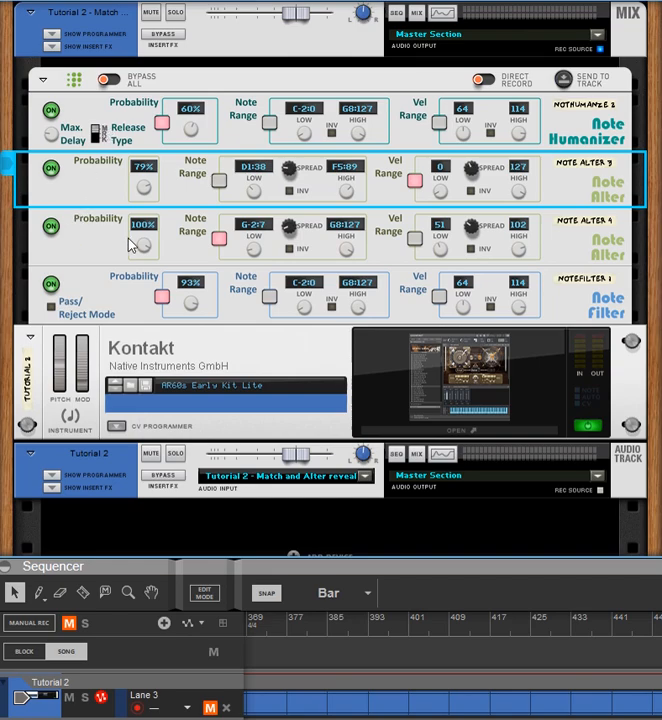
mouse_move(143, 243)
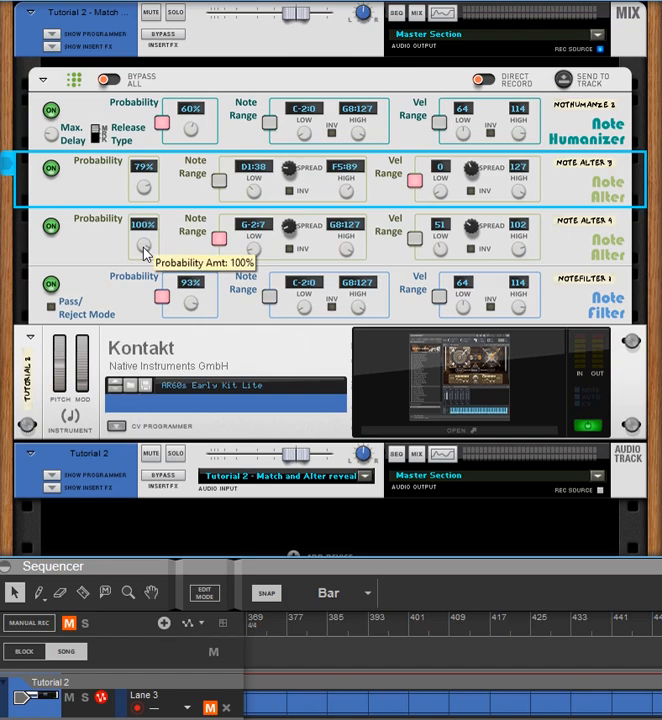
mouse_move(398, 173)
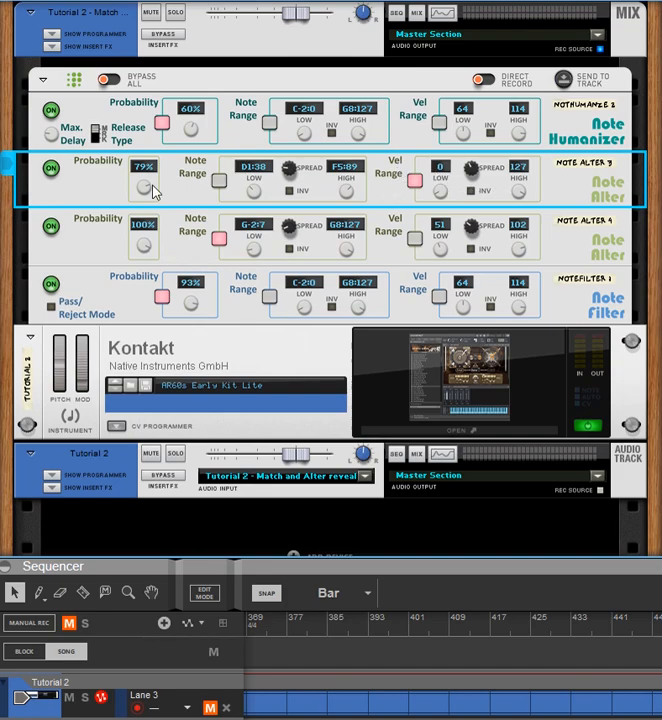
mouse_move(193, 244)
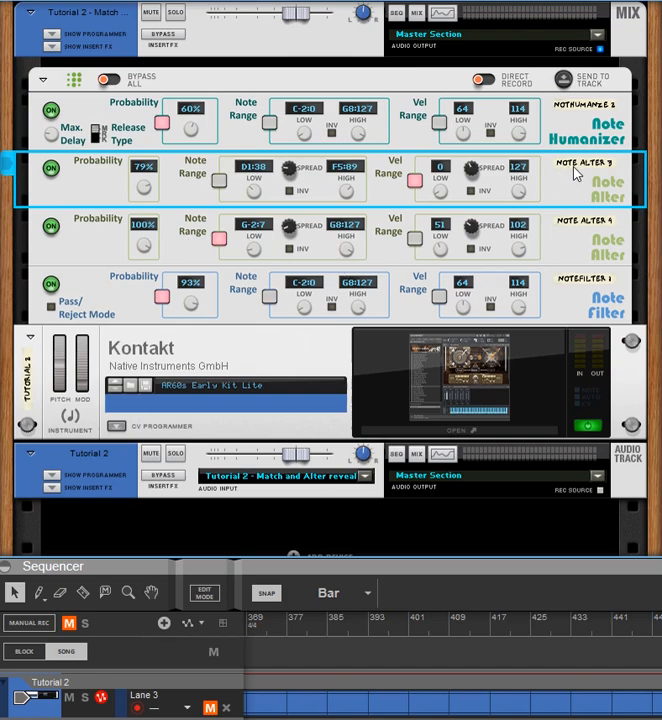
mouse_move(612, 256)
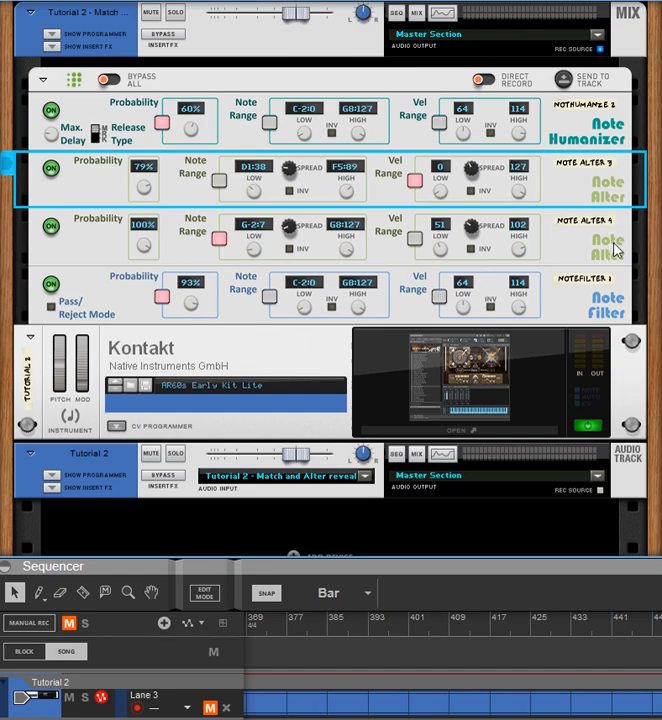
left_click(615, 248)
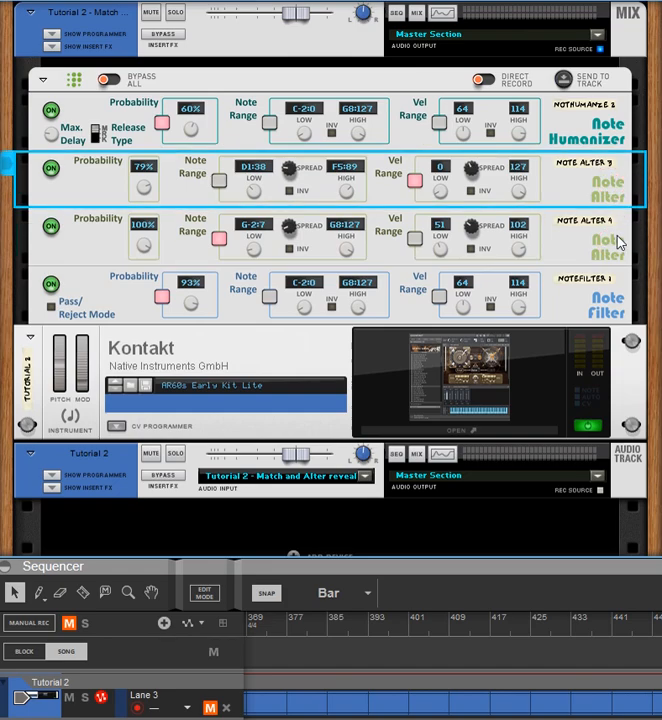
left_click(618, 245)
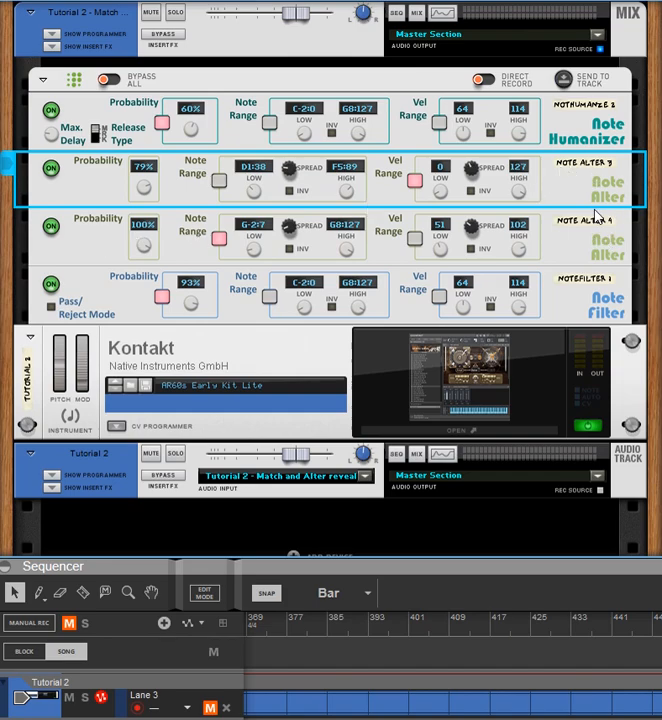
mouse_move(597, 205)
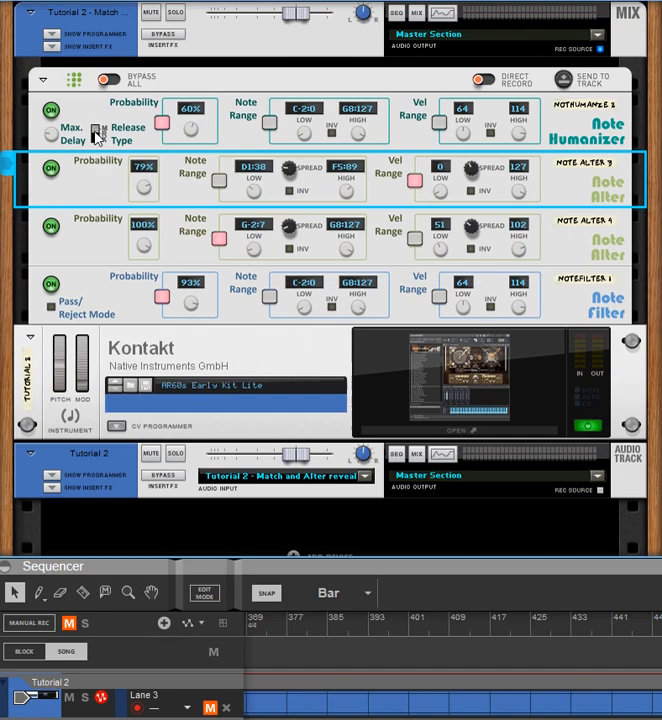
mouse_move(98, 132)
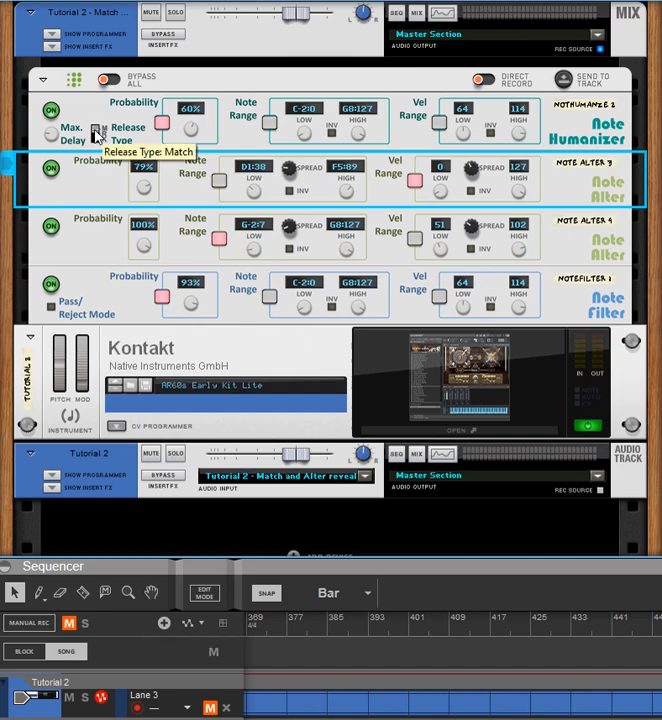